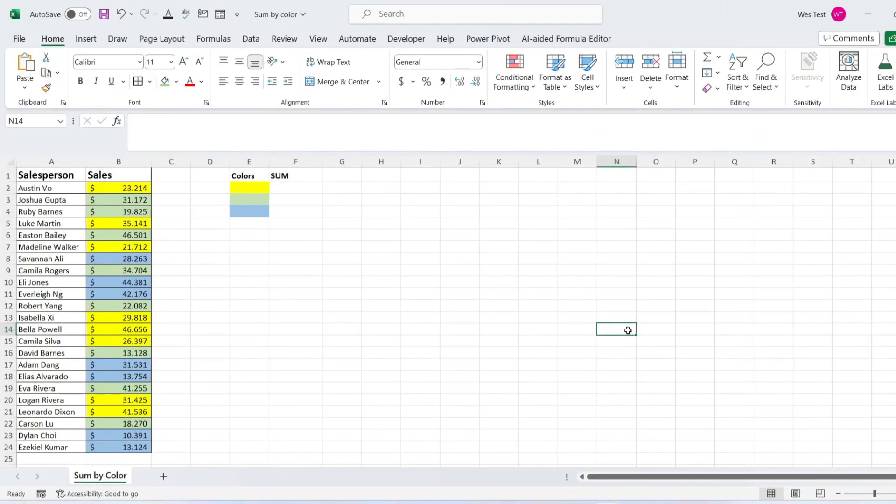
mouse_move(354, 219)
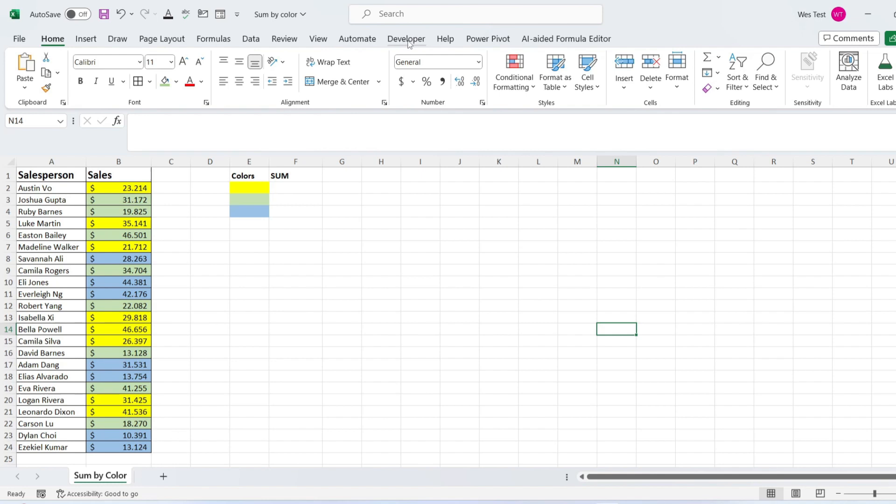
Confirm in Excel Options > Customize Ribbon that the Developer tab stays enabled
left_click(406, 39)
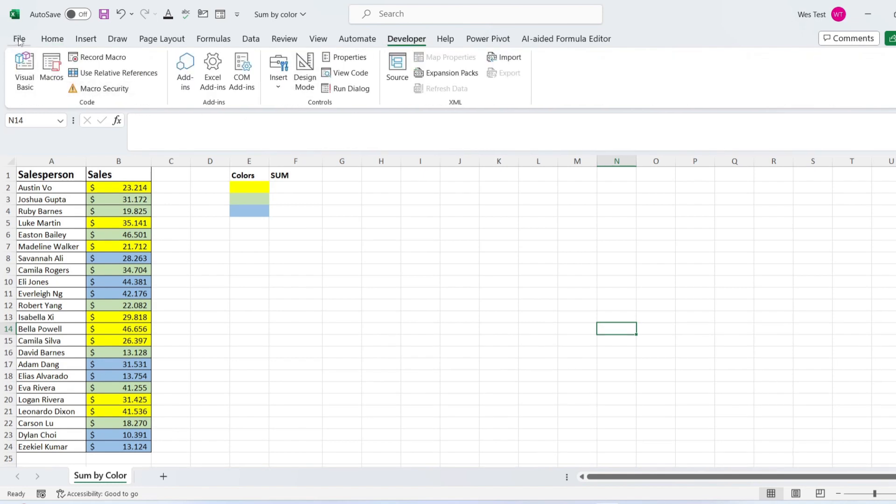
left_click(18, 38)
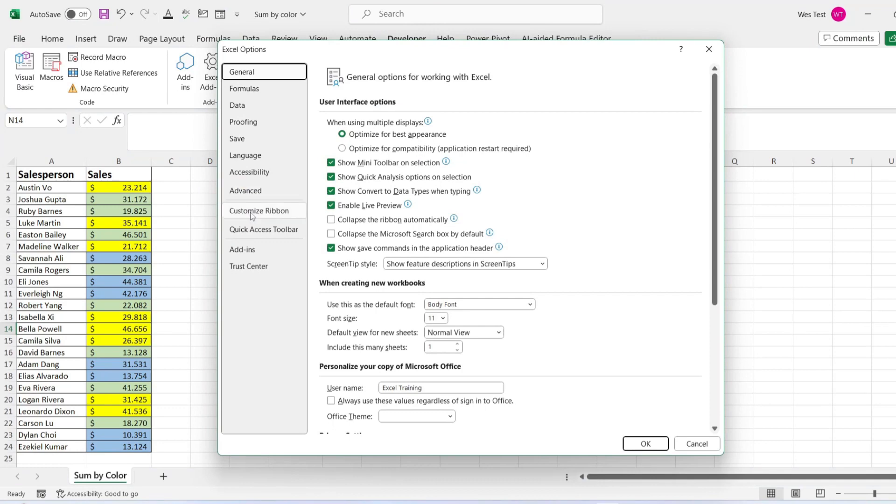
left_click(259, 210)
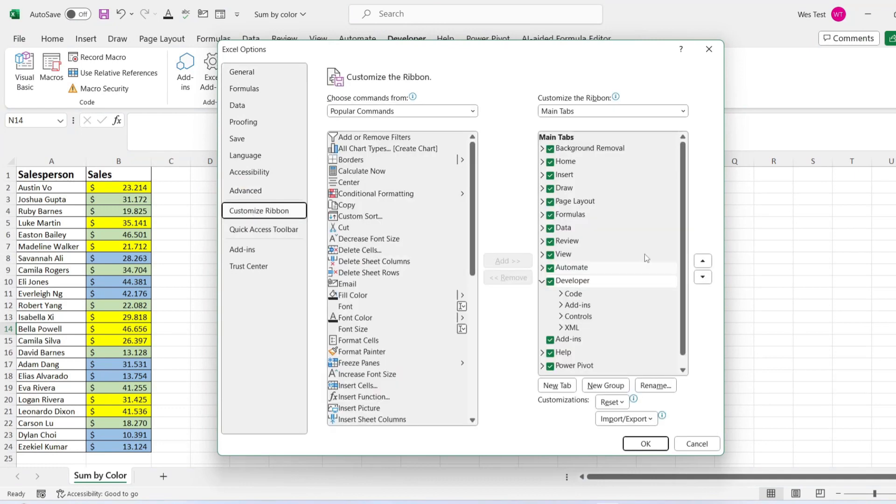
left_click(571, 281)
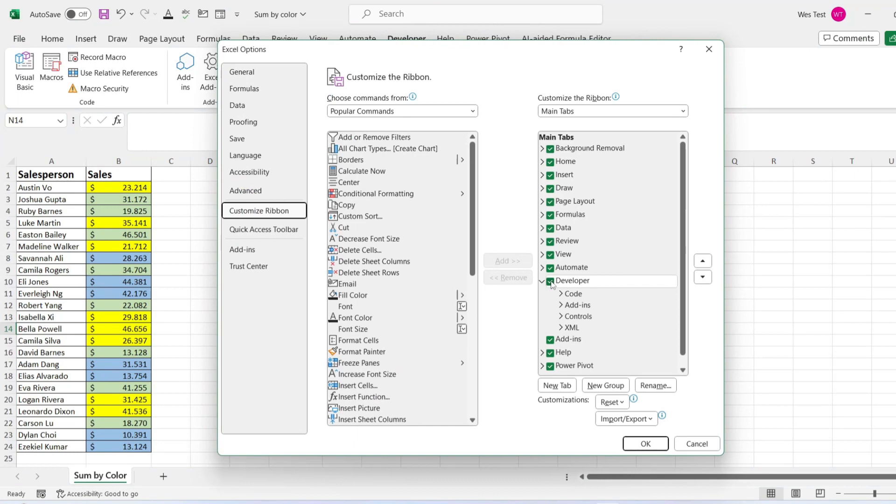
left_click(572, 281)
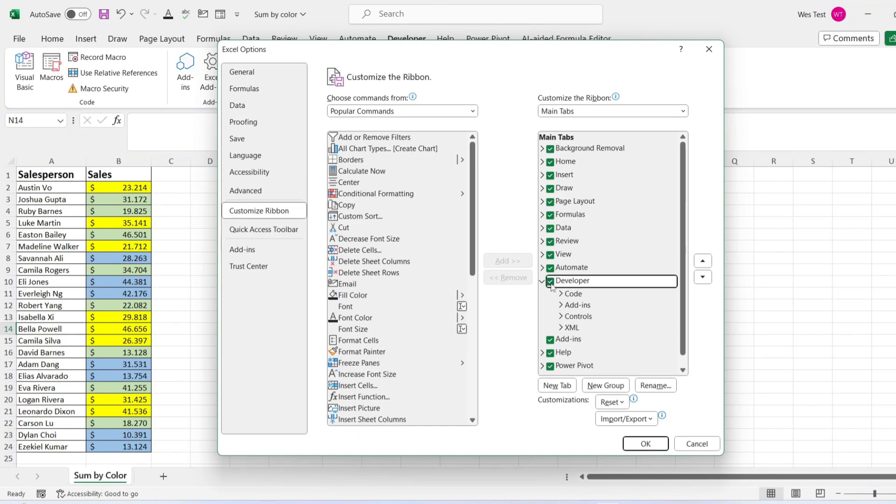
left_click(645, 444)
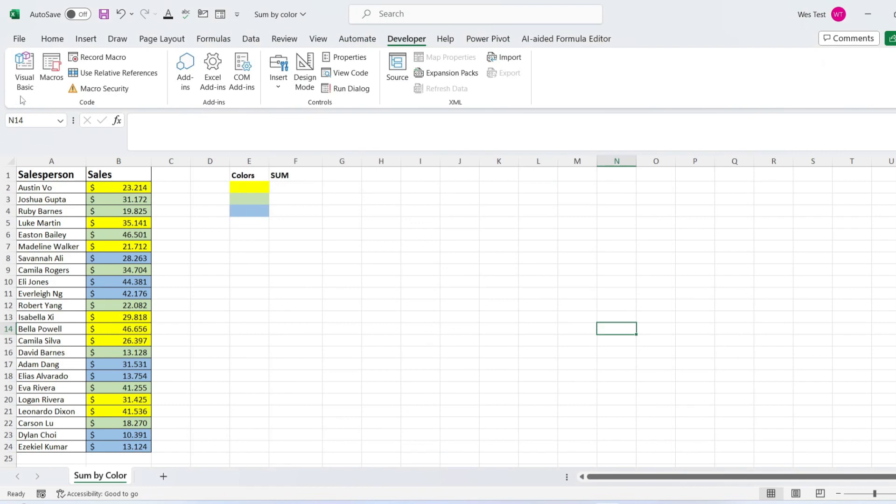
mouse_move(24, 68)
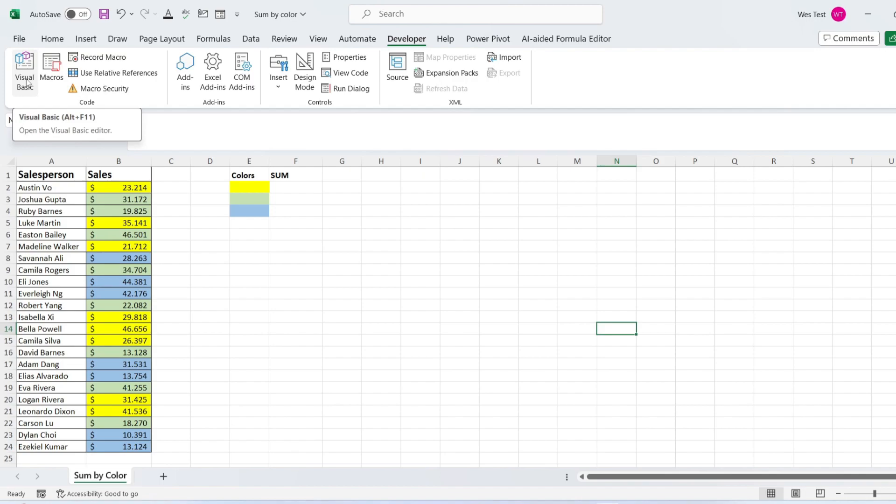
Insert a new module into VBAProject (Sum by color.xlsx) in the Visual Basic editor
left_click(24, 68)
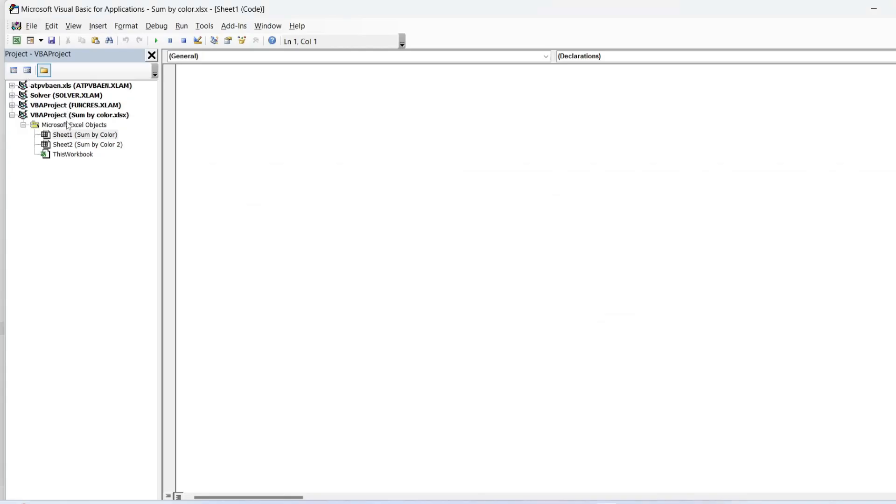
left_click(78, 114)
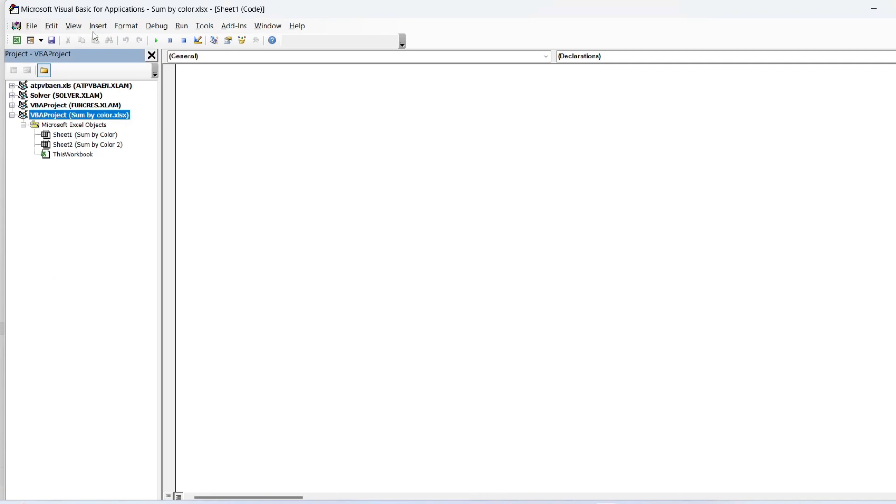
left_click(98, 26)
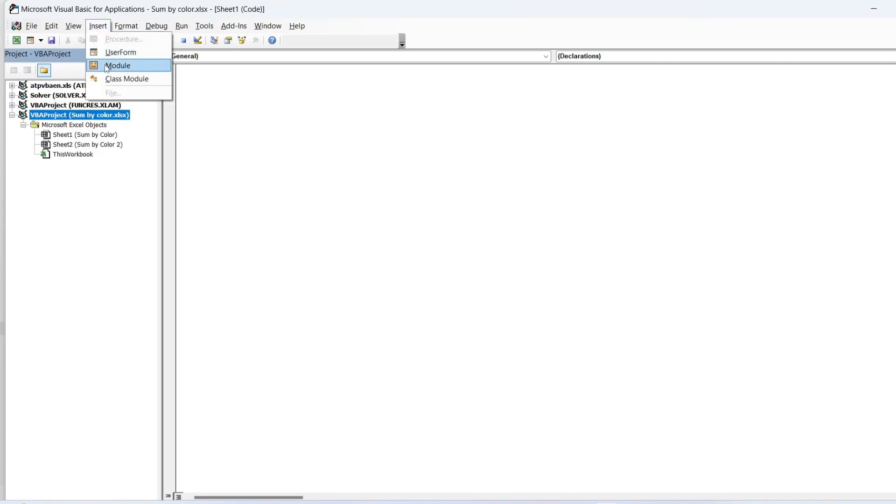
left_click(117, 65)
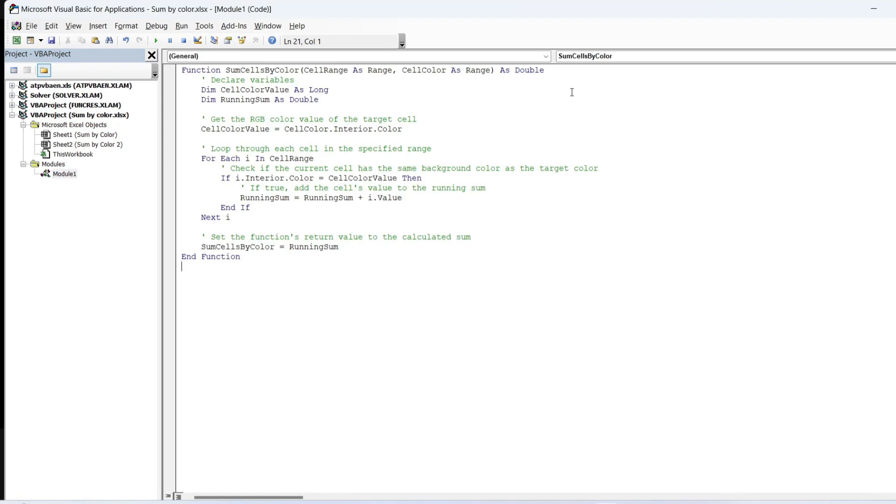
mouse_move(512, 90)
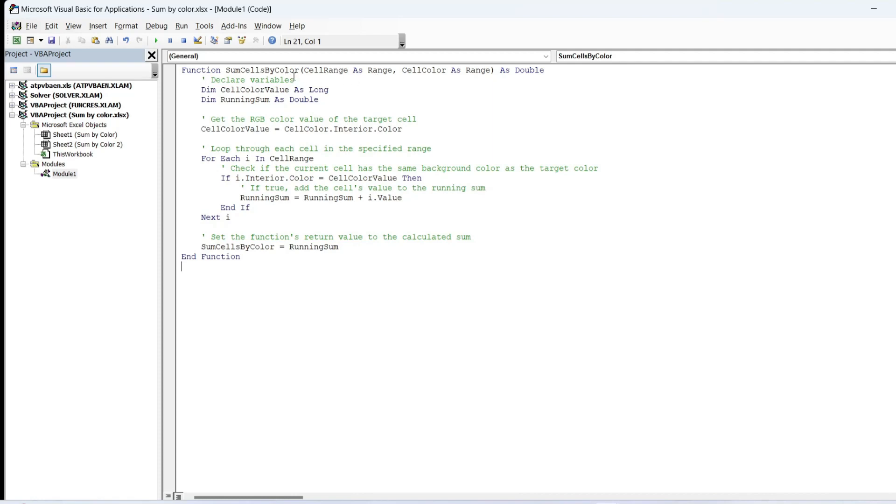
double_click(325, 70)
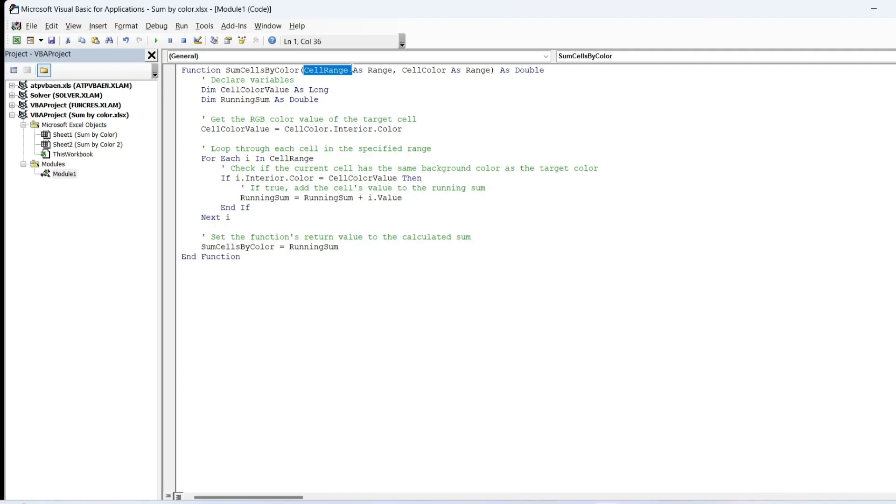
mouse_move(444, 82)
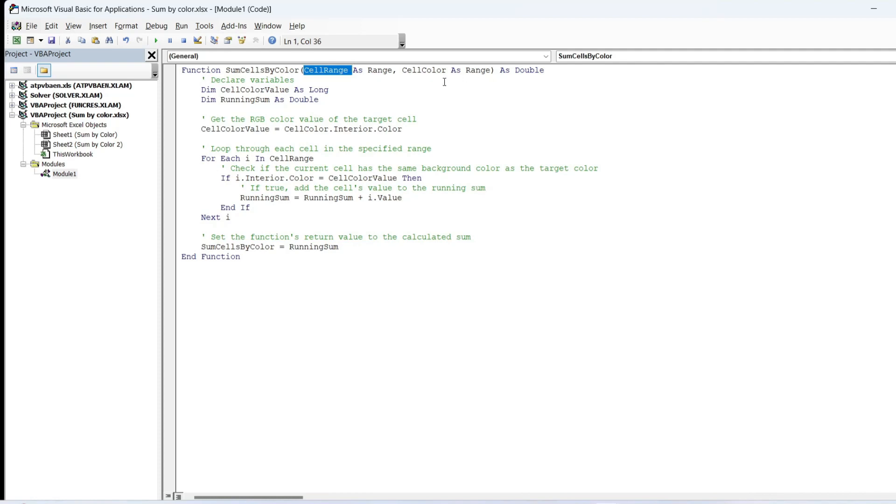
double_click(423, 70)
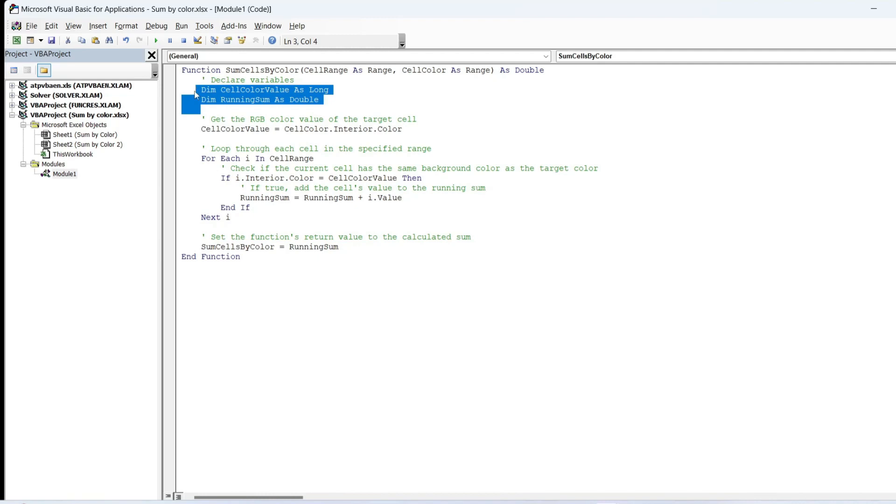
mouse_move(201, 102)
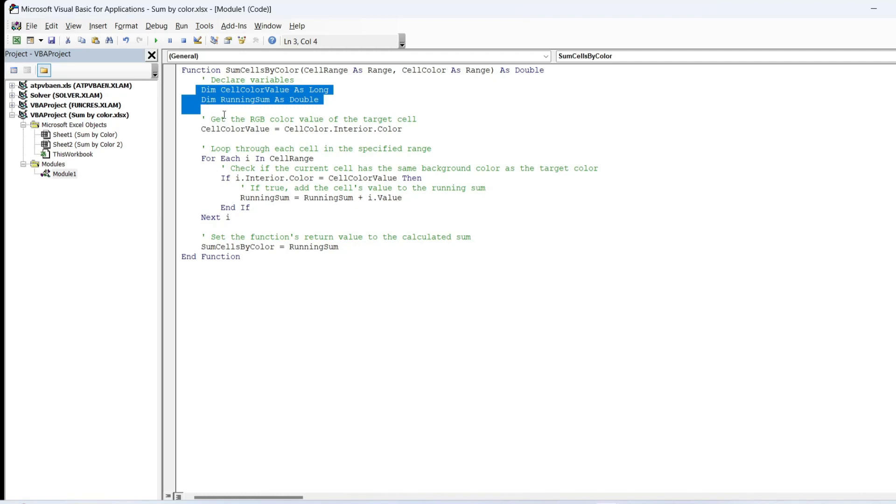
left_click(225, 118)
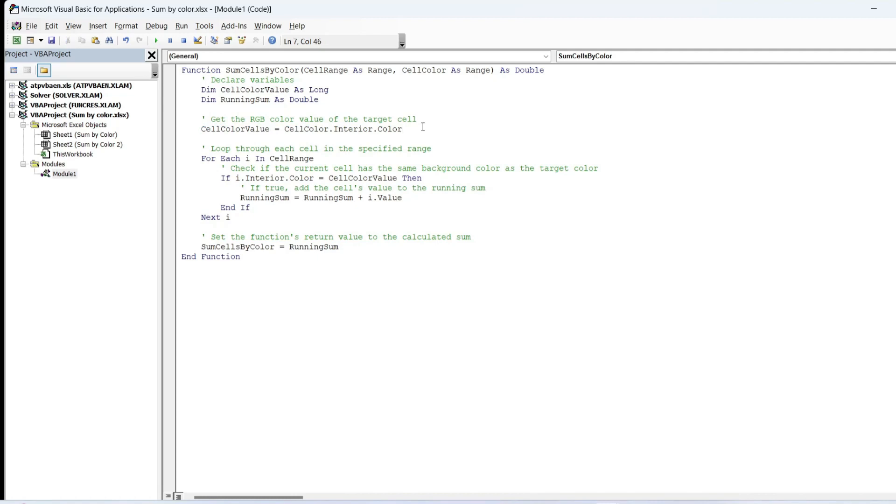
left_click(402, 129)
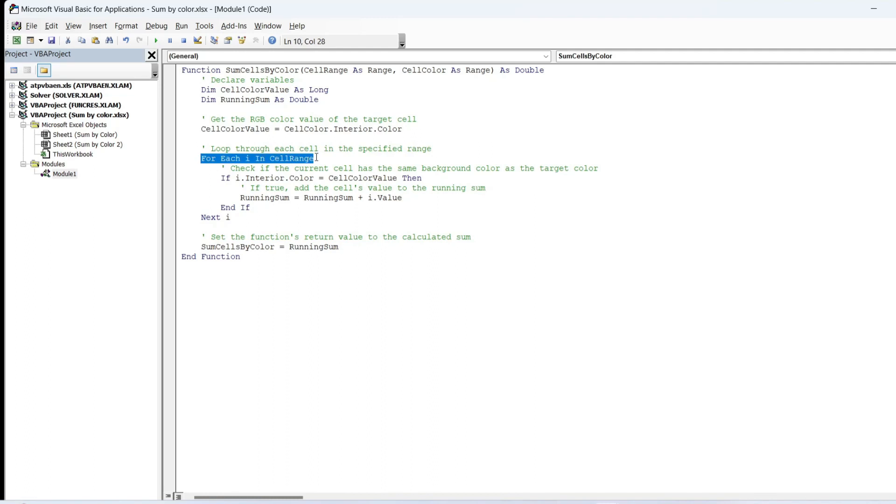
left_click(220, 177)
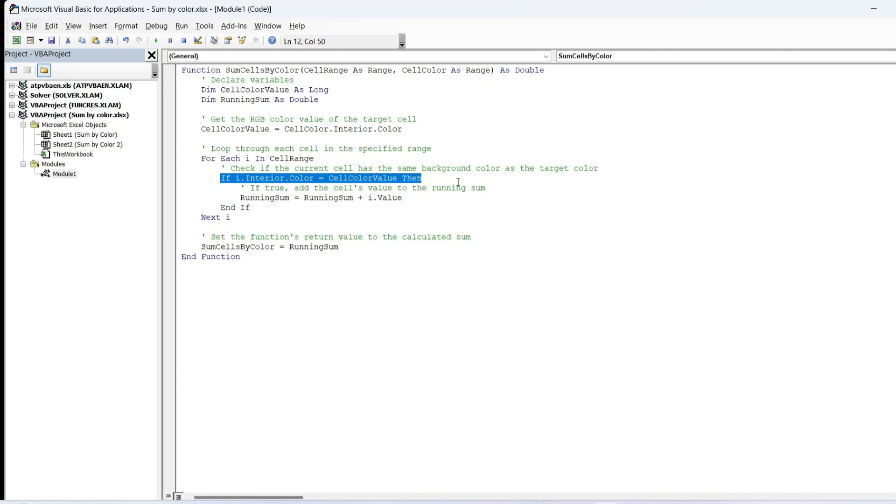
mouse_move(459, 180)
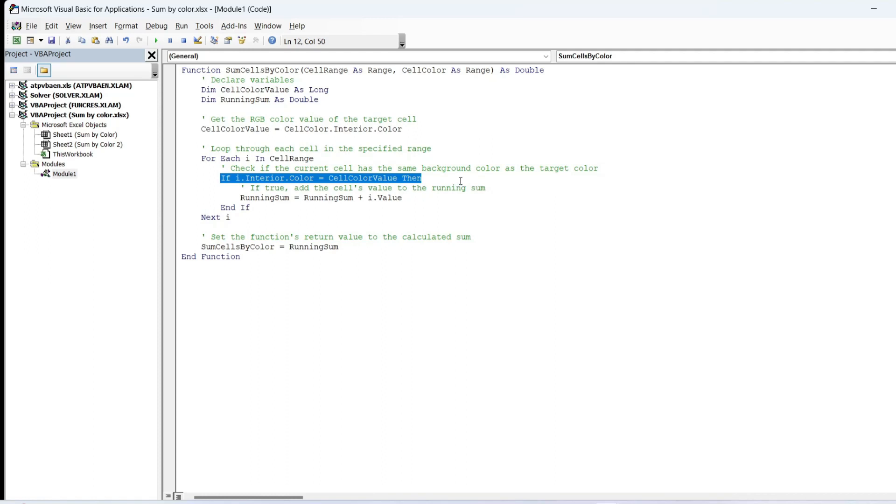
mouse_move(447, 180)
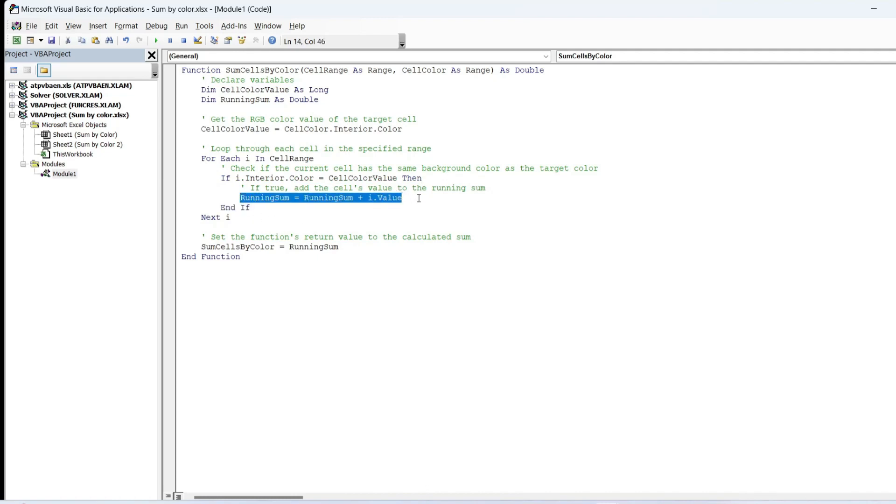
left_click(411, 197)
type("=")
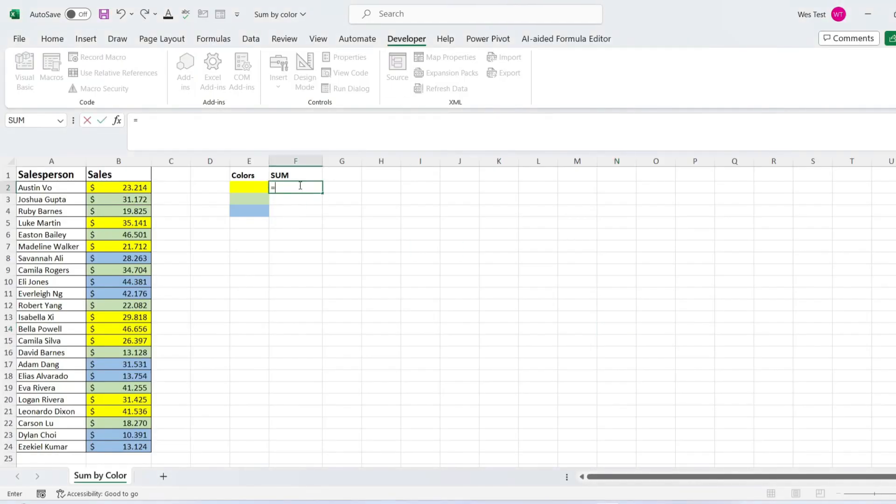
Enter =SumCellsByColor($B$2:$B$24;E2) in F2 and fill it down to F4 for all three colours
type("S")
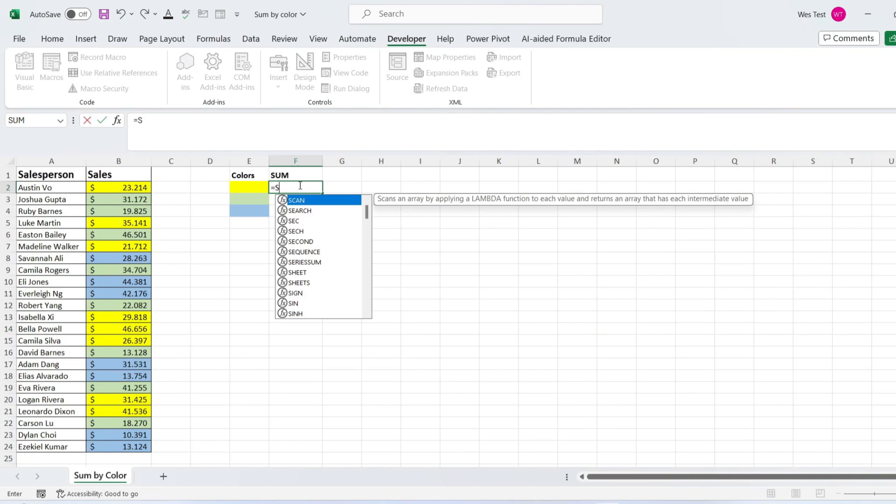
type("umCellsByColor(B2:B24")
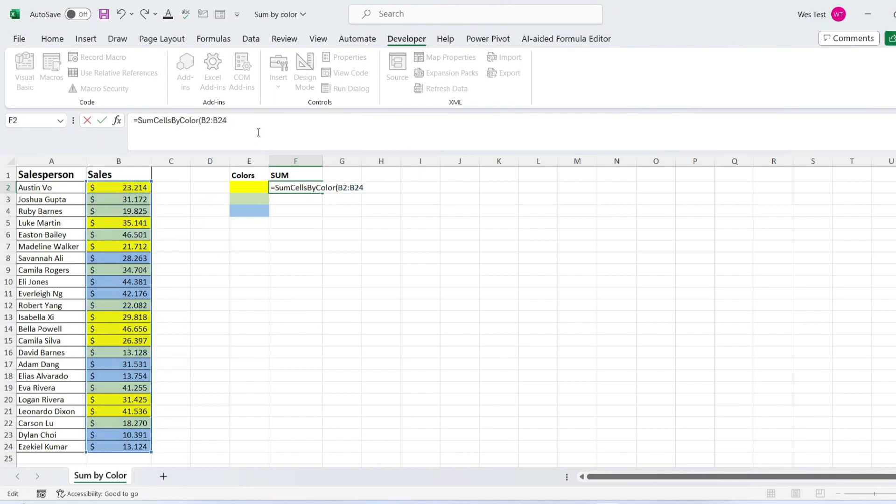
type(";")
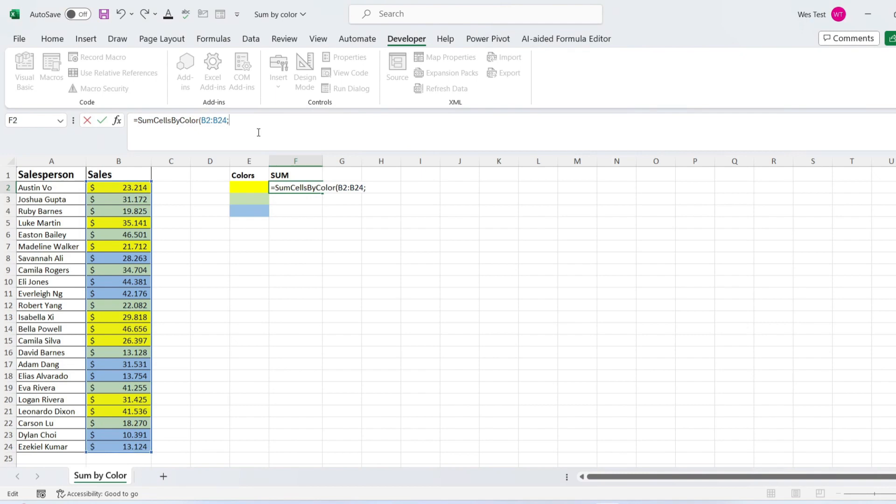
key("F4")
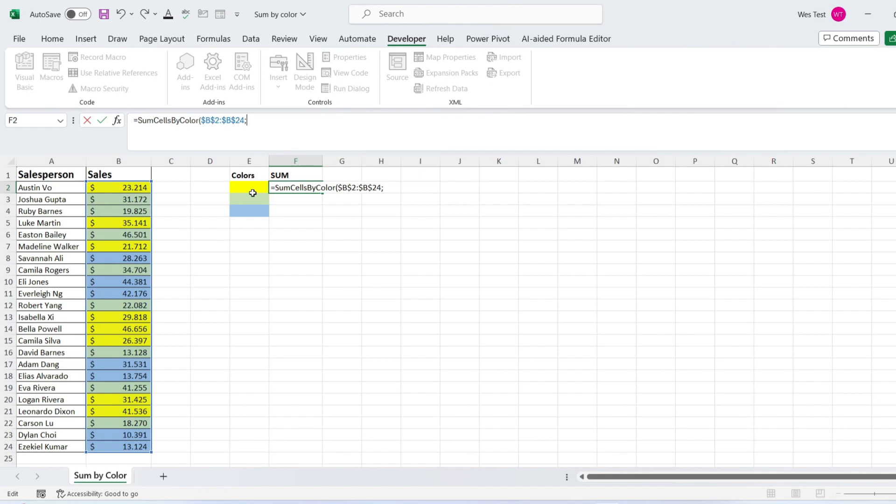
left_click(249, 188)
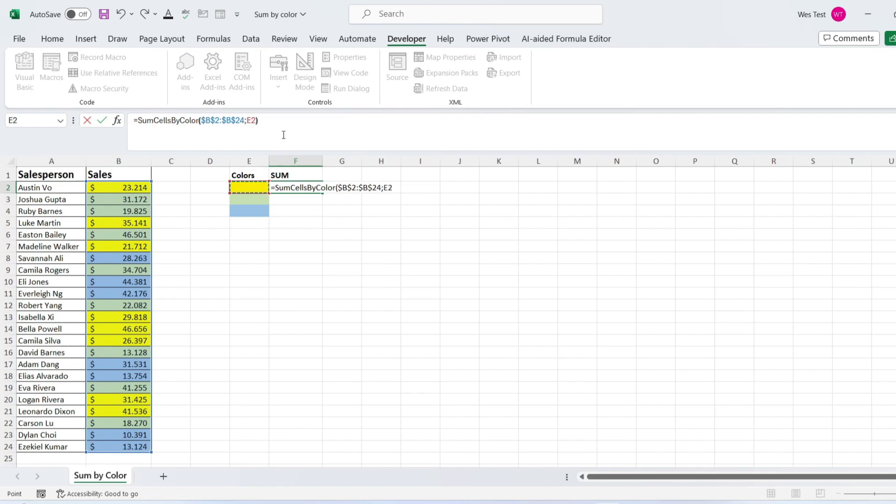
key("Enter")
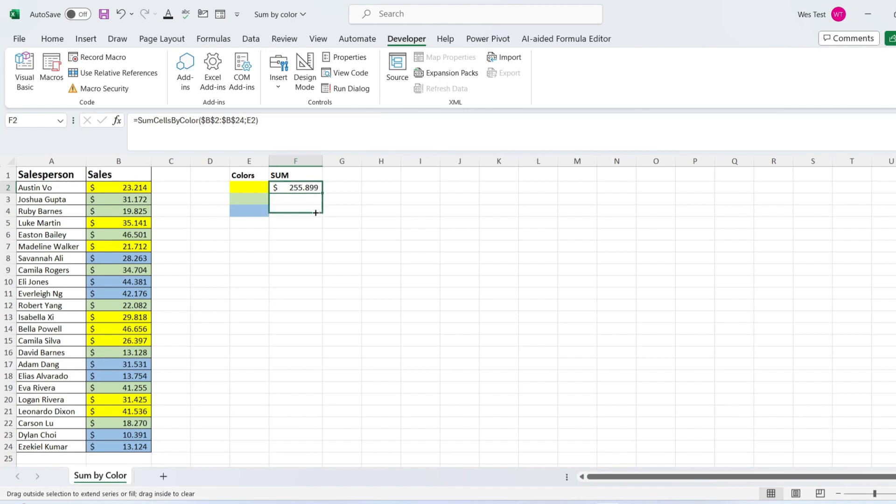
left_click_drag(314, 192, 315, 213)
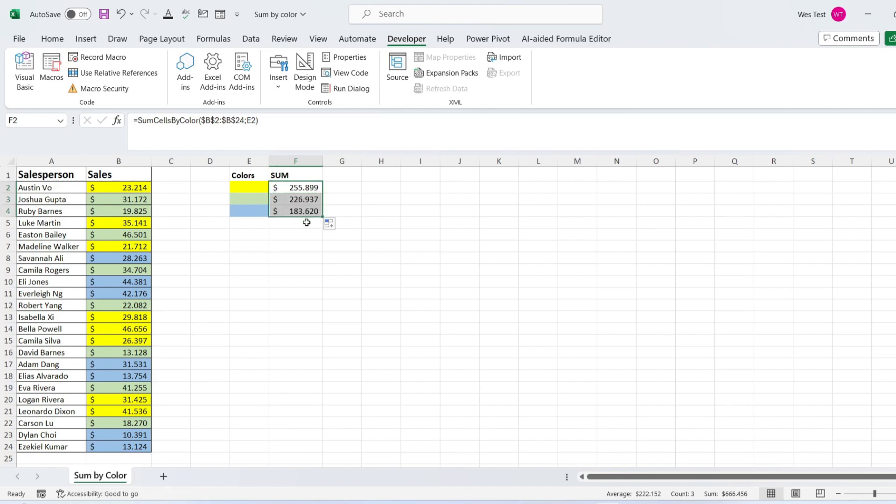
mouse_move(315, 229)
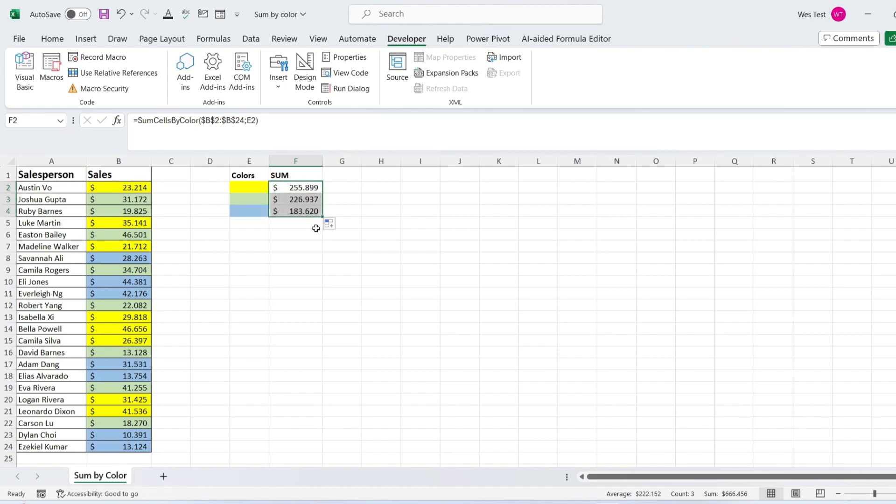
left_click(296, 223)
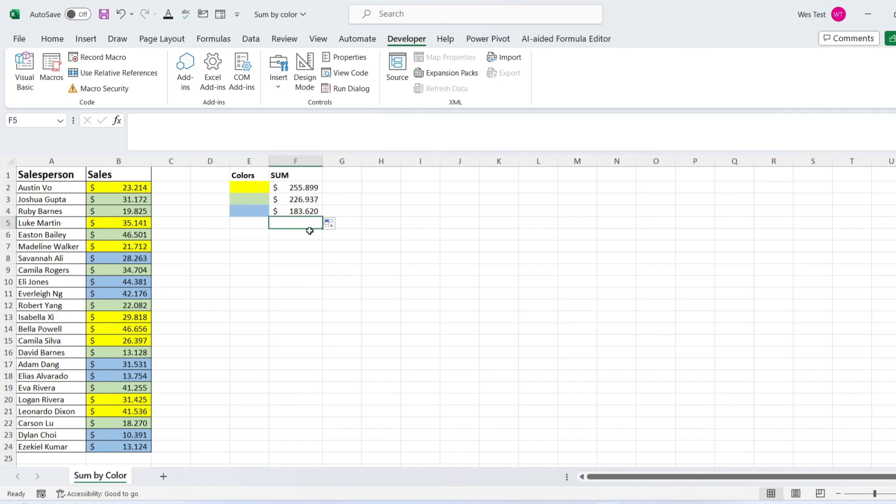
Add =SUM grand totals of 666.456 and select the B5 sale to recolour it green
scroll("down", 3)
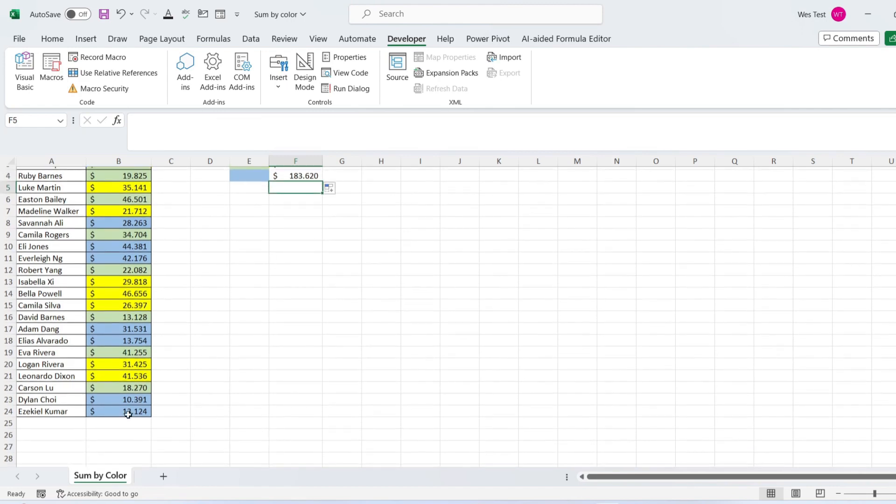
type("=SUM")
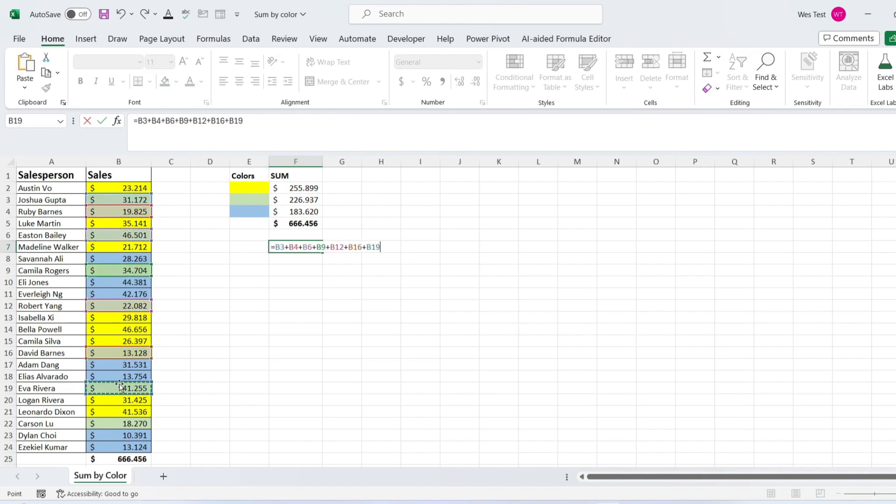
key("enter")
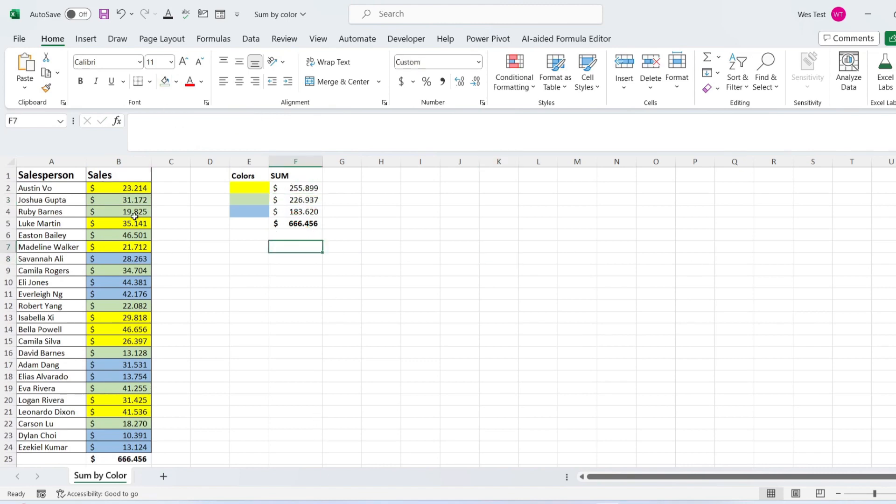
left_click(136, 223)
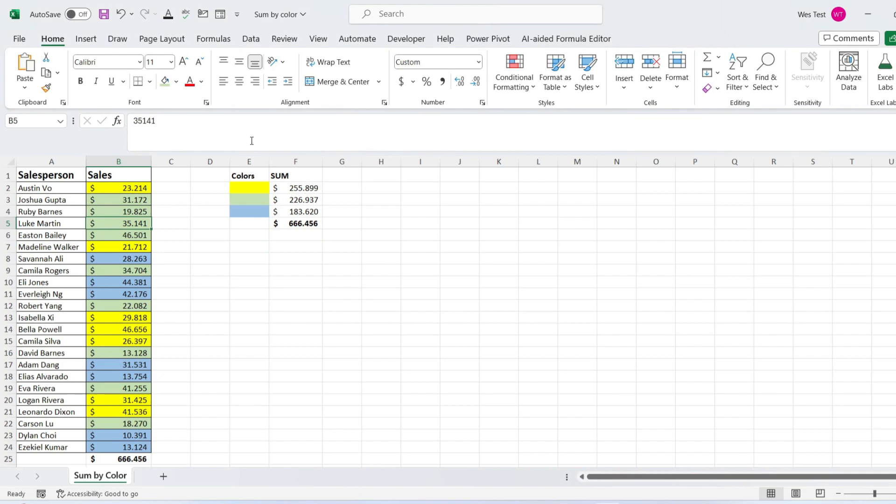
mouse_move(133, 297)
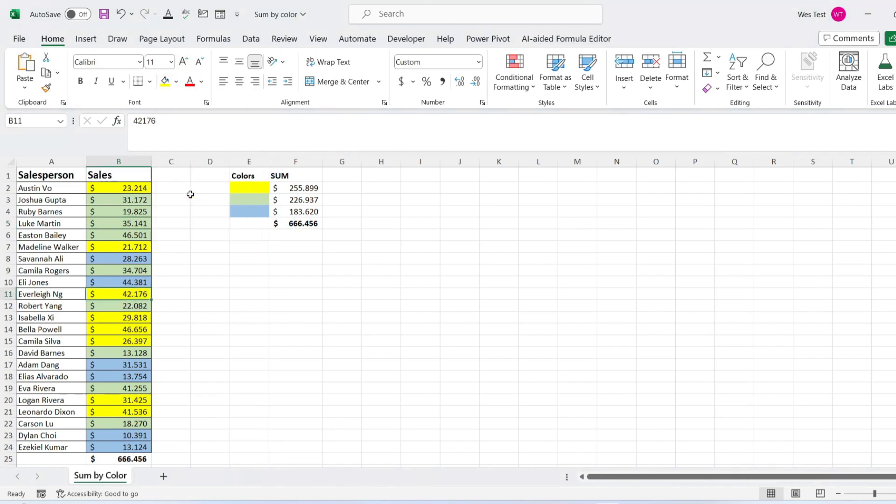
Force a full recalculation from F2 so the colour totals read 262.934, 262.078 and 141.444
left_click(295, 188)
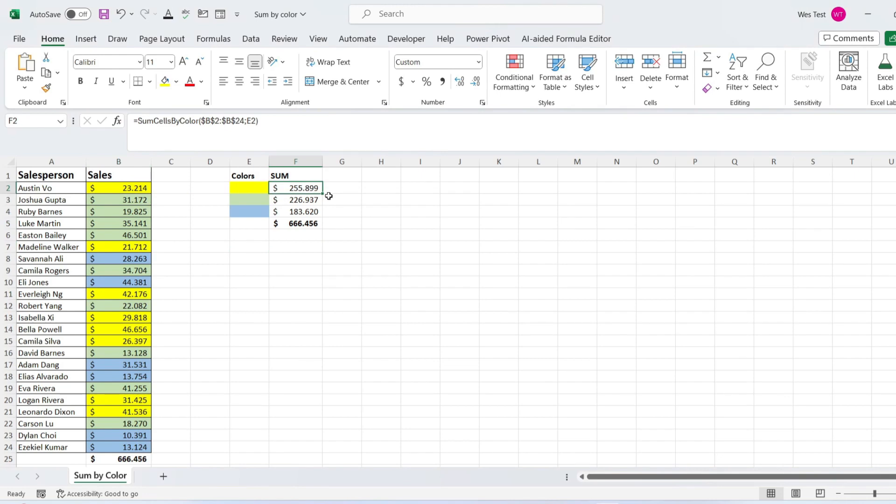
key("ctrl+alt+f9")
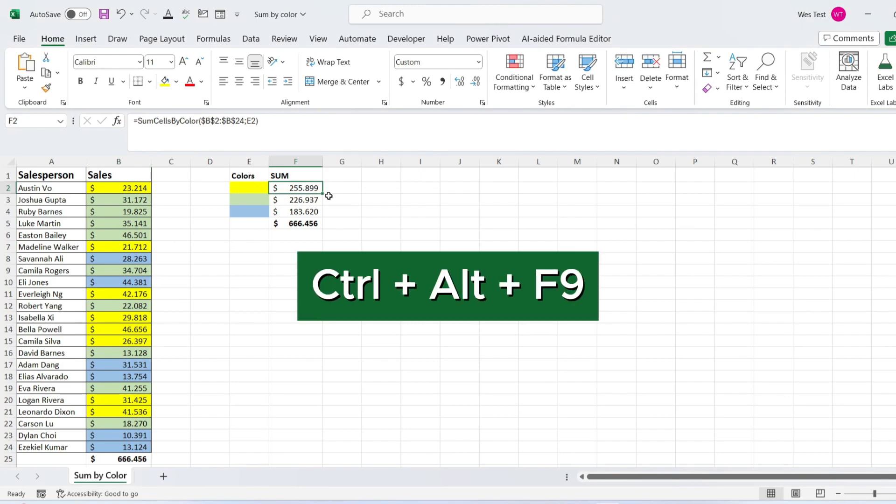
key("Ctrl+Alt+F9")
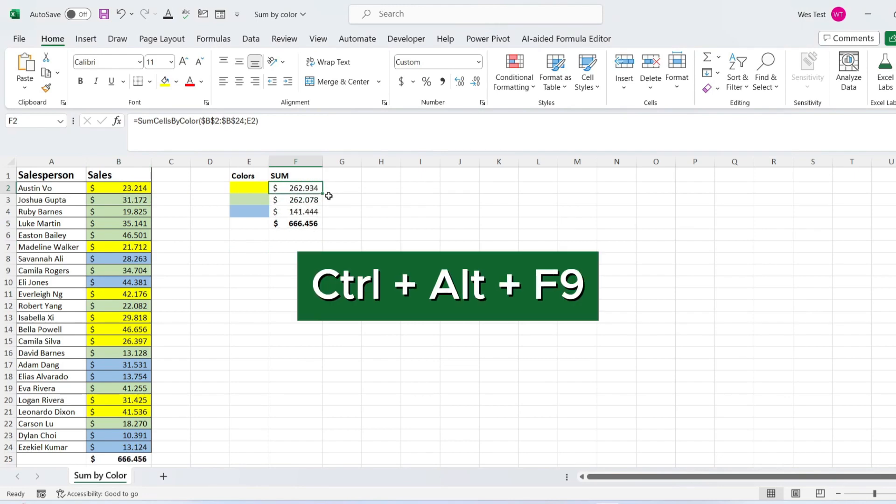
key("ctrl+alt+f9")
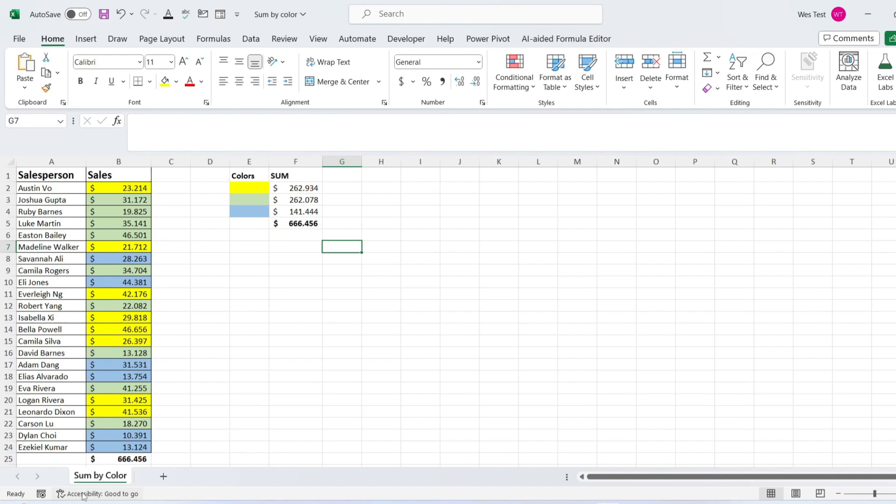
mouse_move(240, 443)
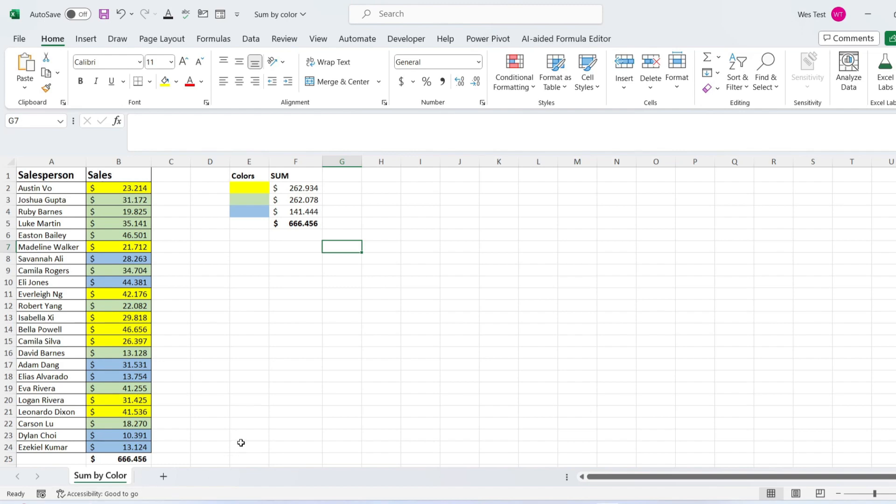
mouse_move(257, 390)
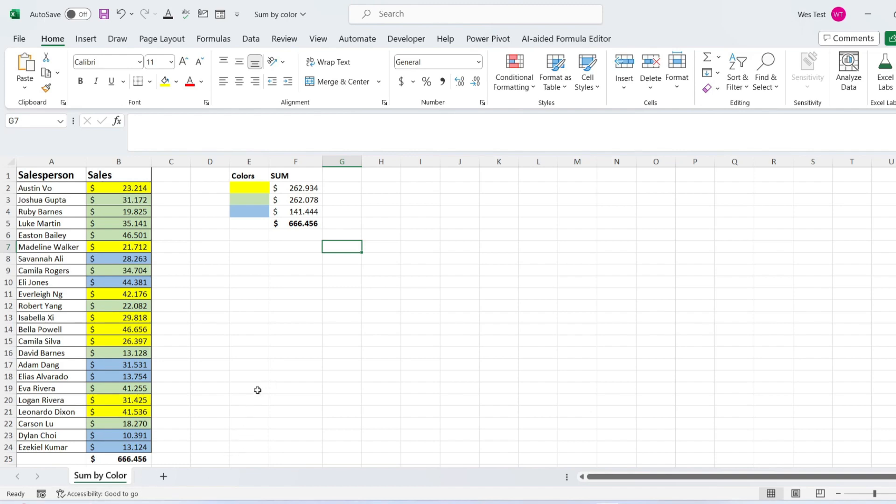
mouse_move(264, 349)
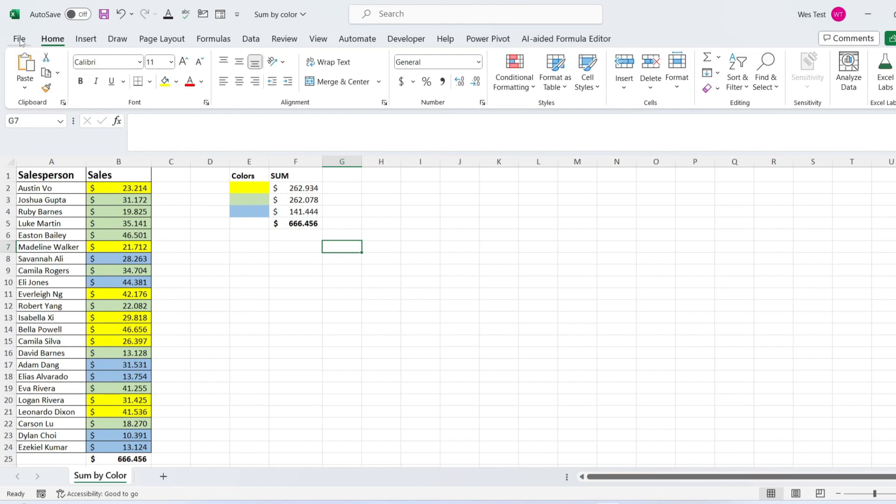
Save the workbook as an Excel Macro-Enabled Workbook (*.xlsm) in its existing folder
left_click(19, 38)
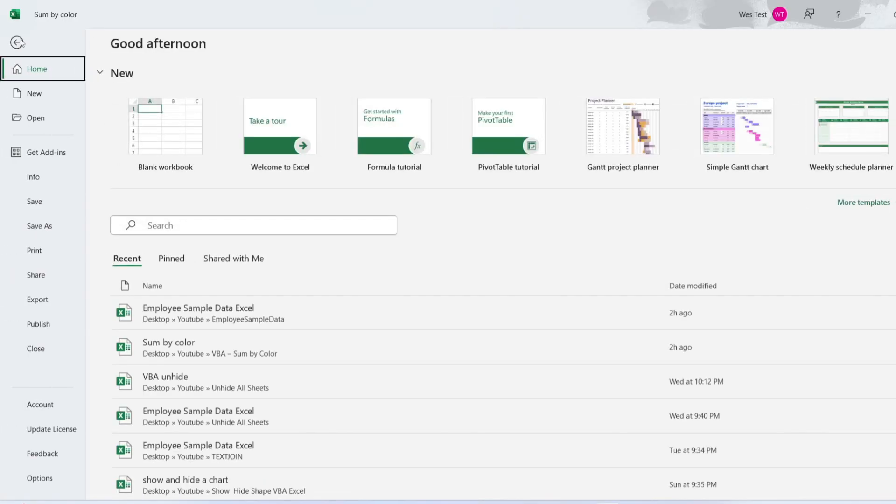
left_click(39, 226)
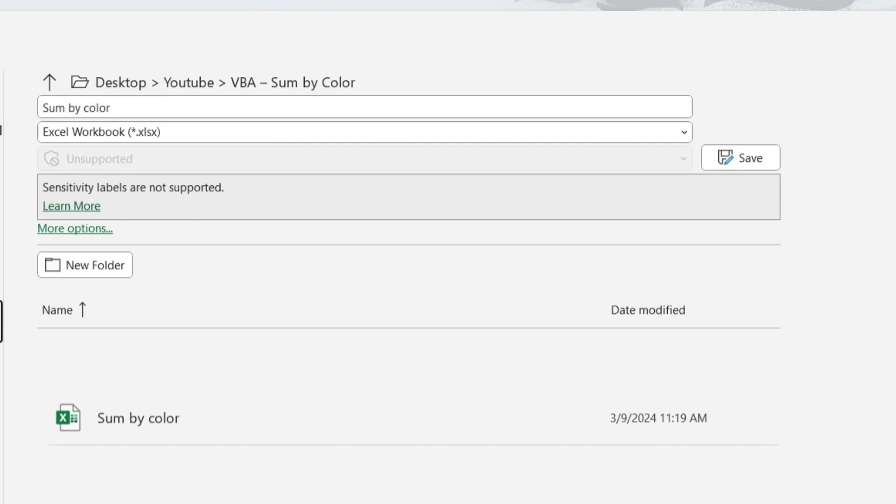
left_click(680, 131)
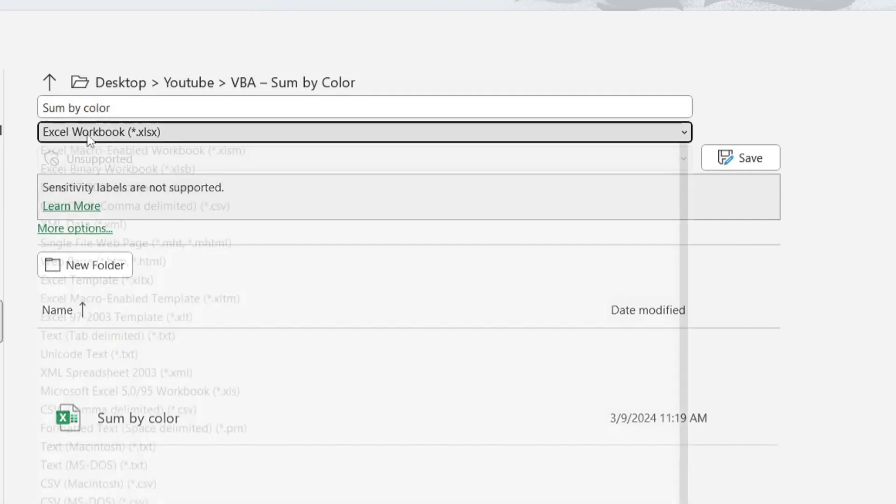
left_click(363, 131)
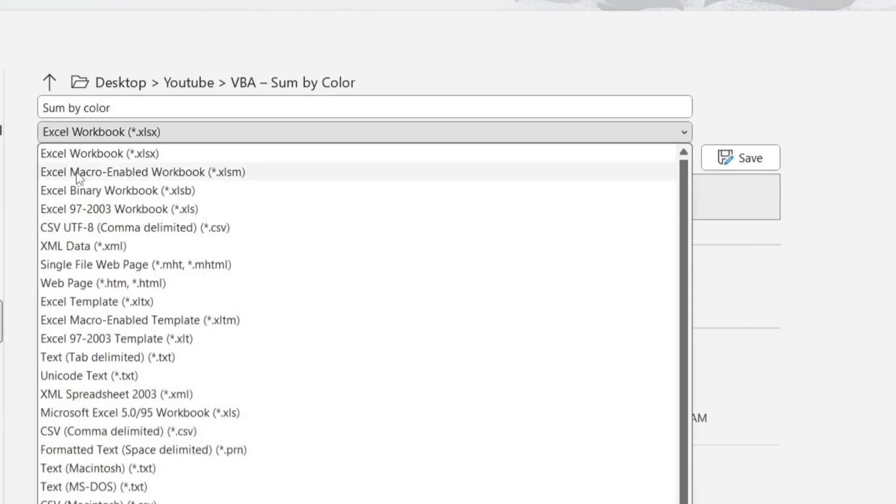
left_click(142, 172)
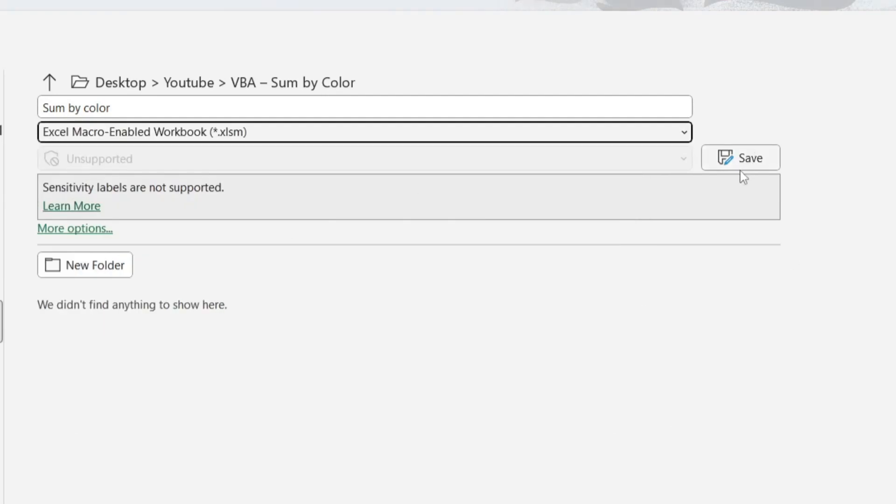
left_click(741, 157)
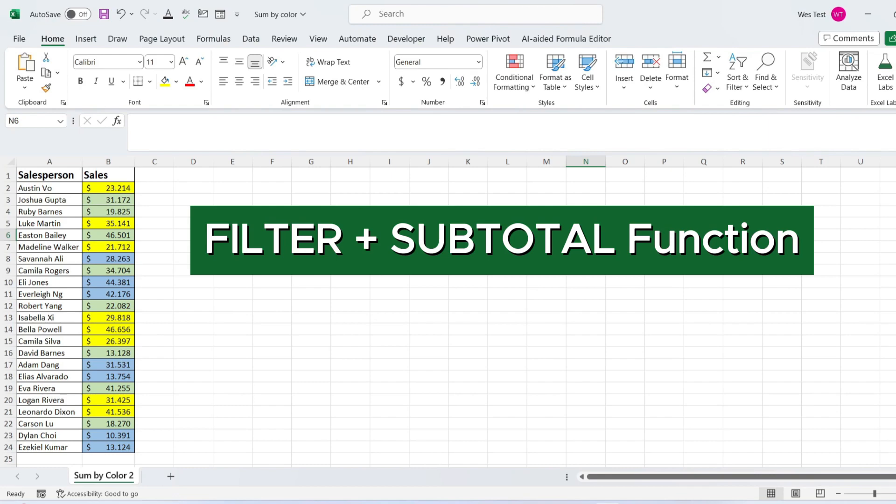
left_click(585, 235)
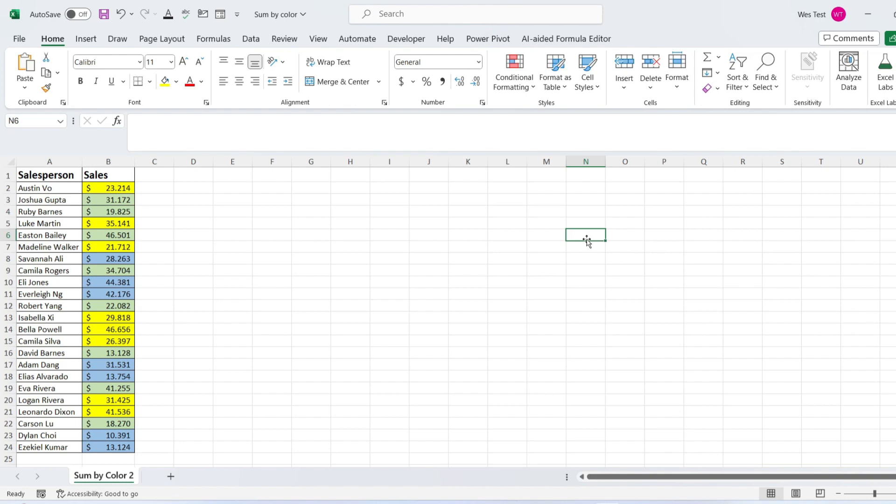
mouse_move(405, 282)
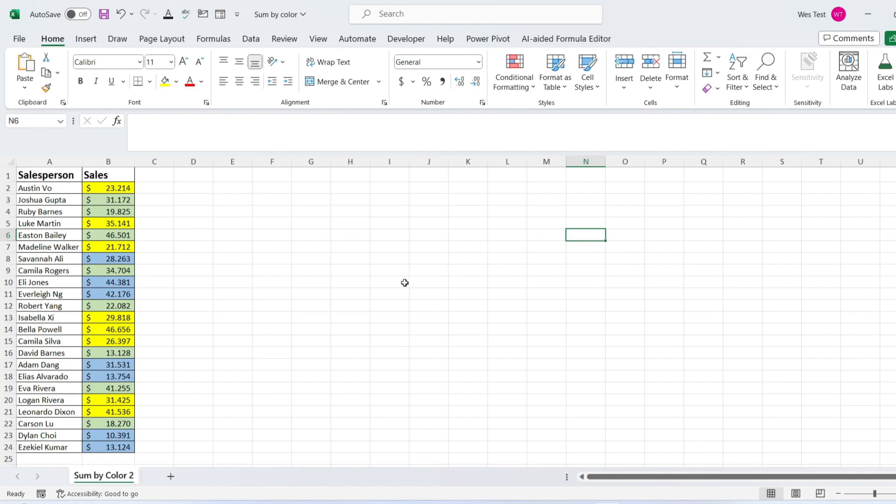
mouse_move(276, 425)
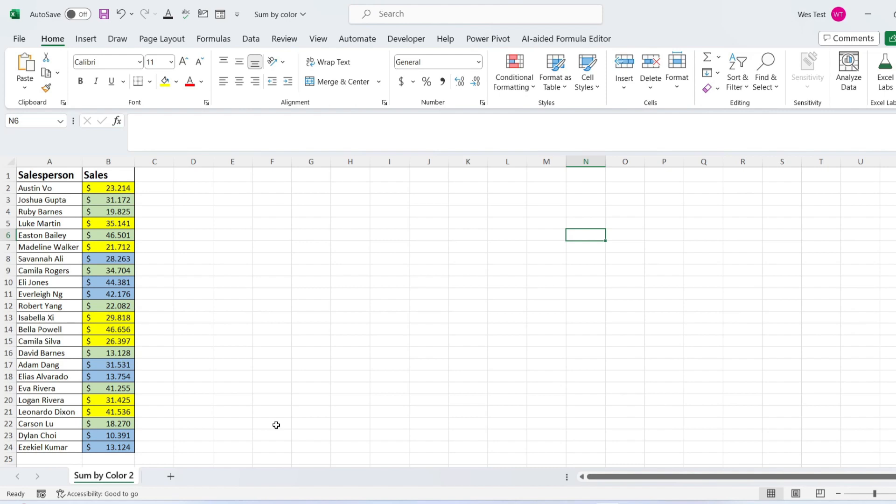
Enter =SUBTOTAL(9;B2:B24) below the Sales column, totalling $666.456,00
type("=")
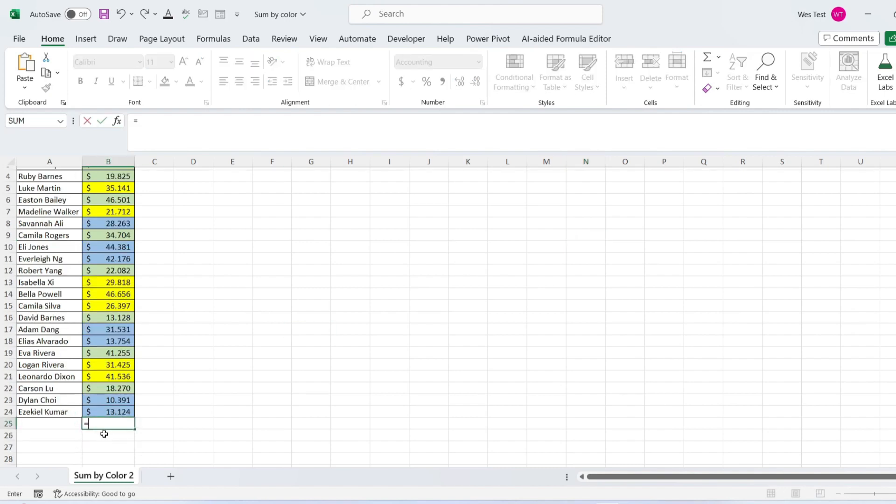
type("SUBTOTAL(")
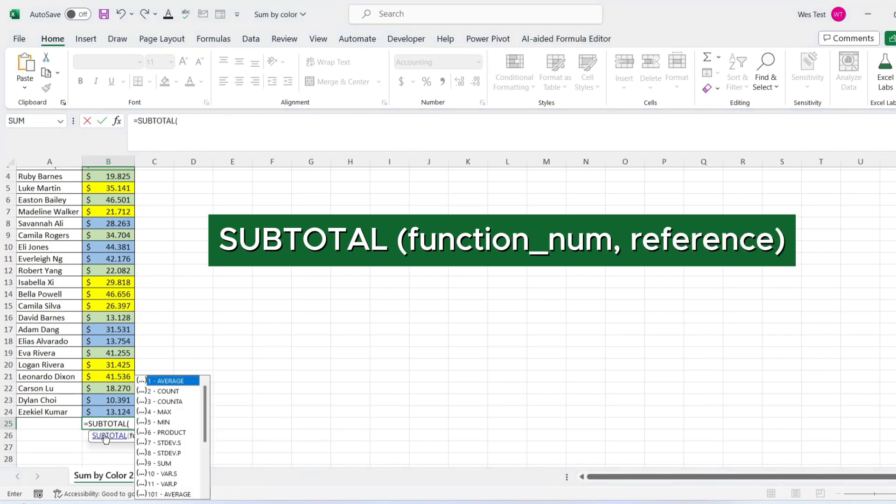
mouse_move(154, 463)
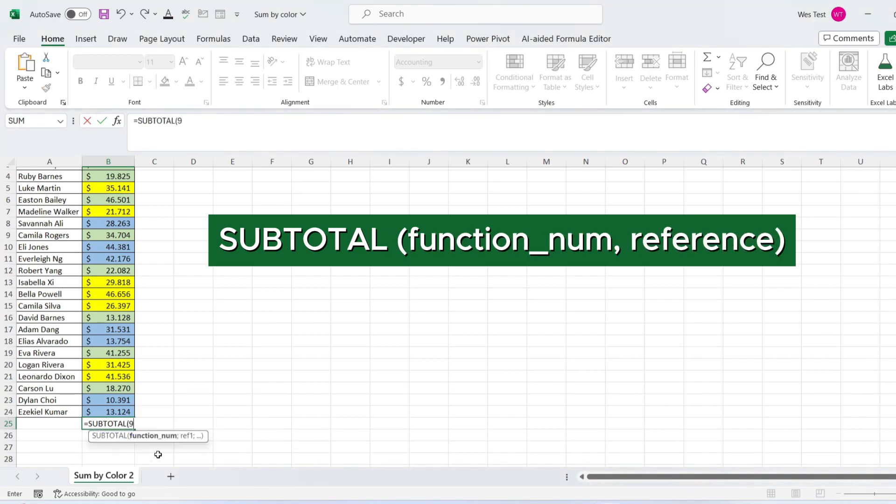
type(";")
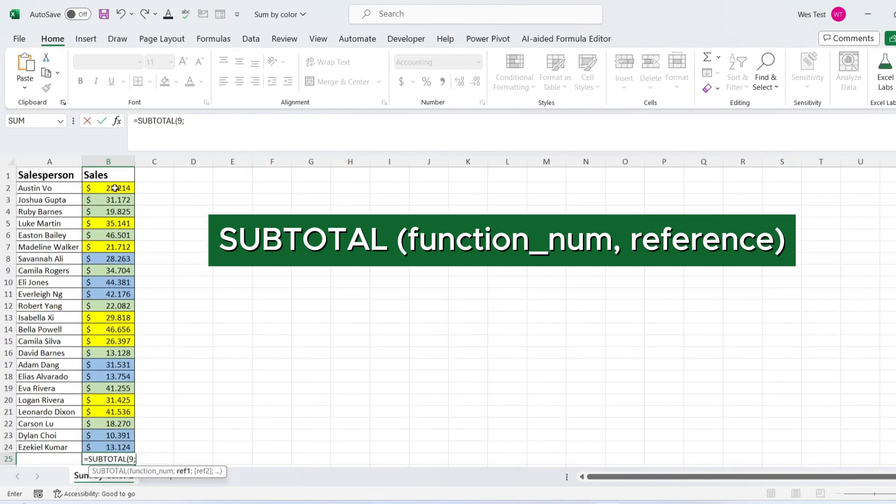
left_click_drag(109, 187, 108, 447)
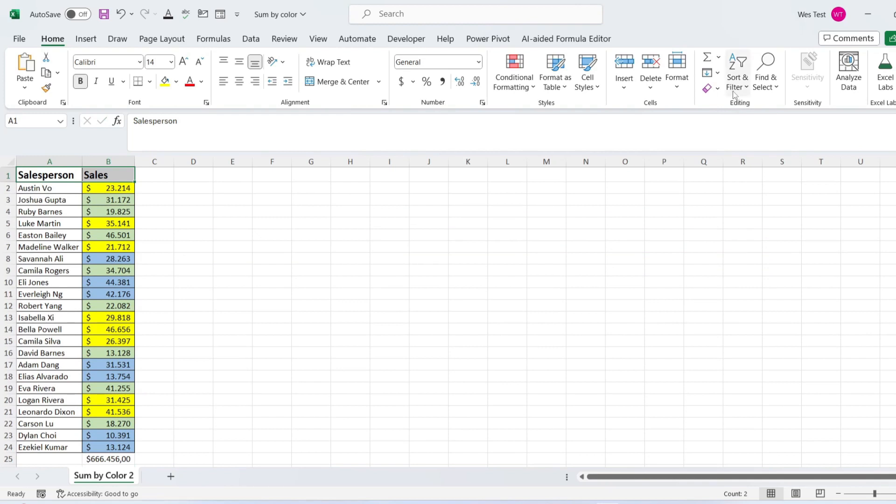
Turn on filters and filter Sales by yellow cell colour, dropping the subtotal to $255.899,00
left_click(738, 72)
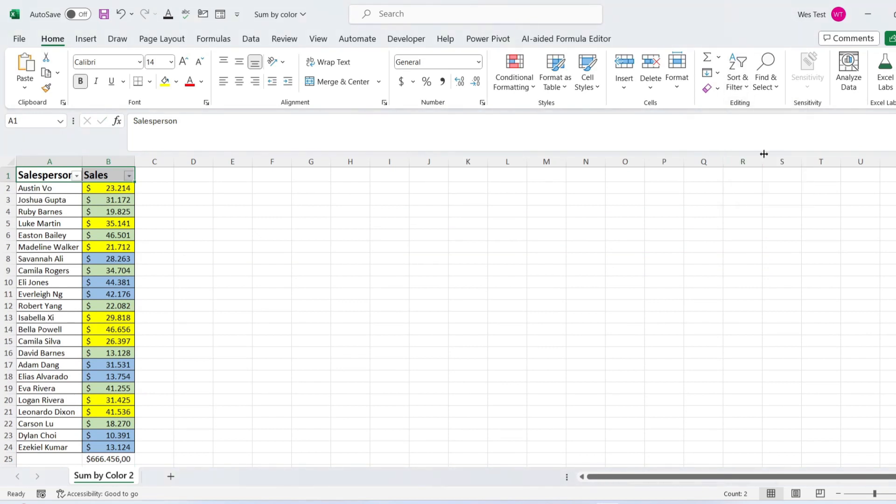
left_click(109, 188)
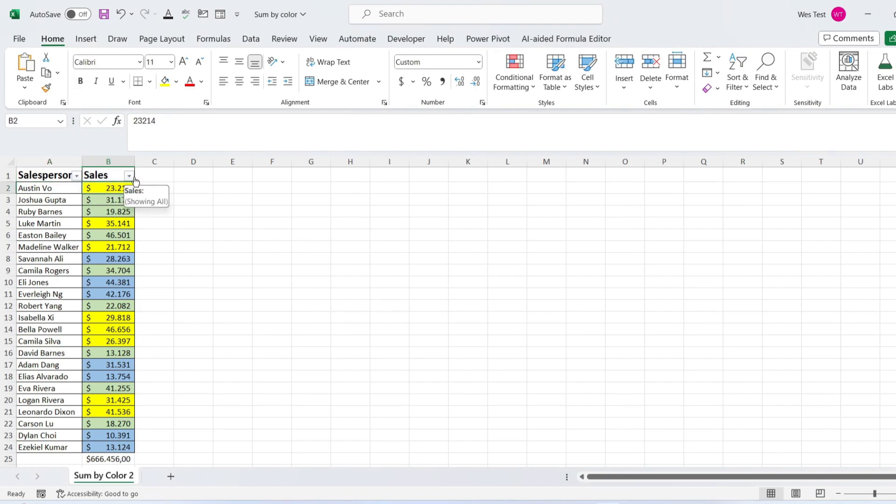
left_click(129, 176)
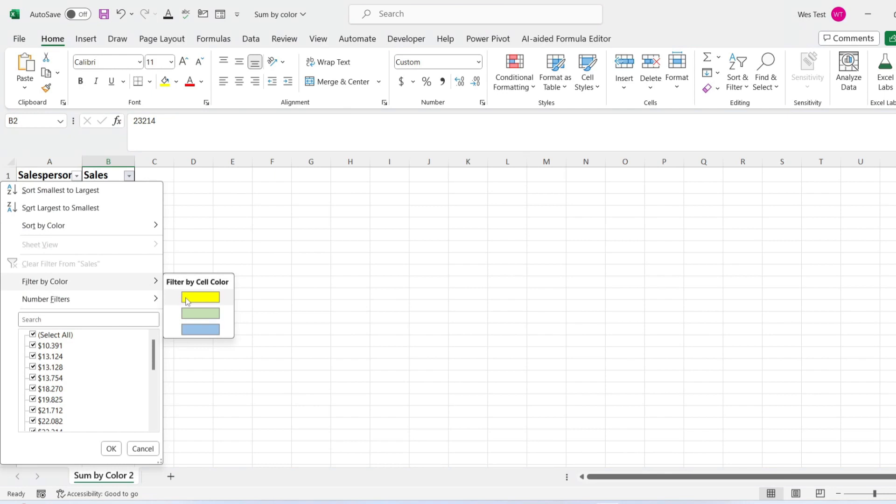
mouse_move(192, 301)
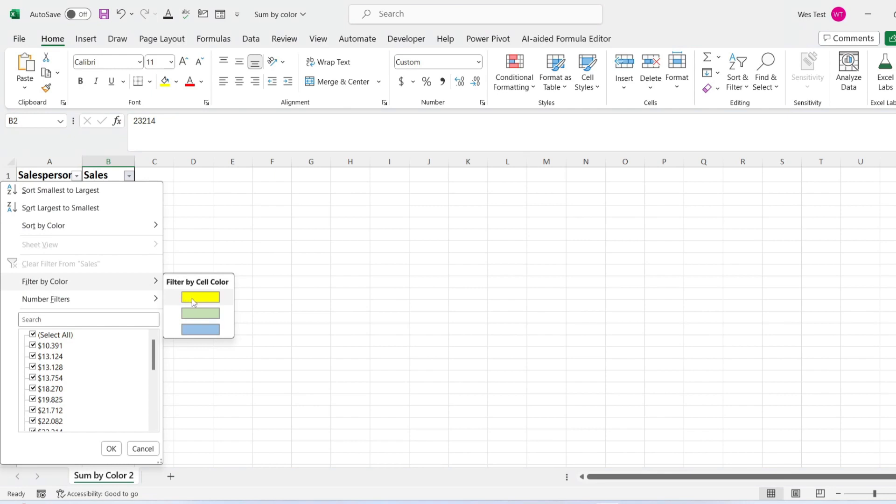
left_click(201, 297)
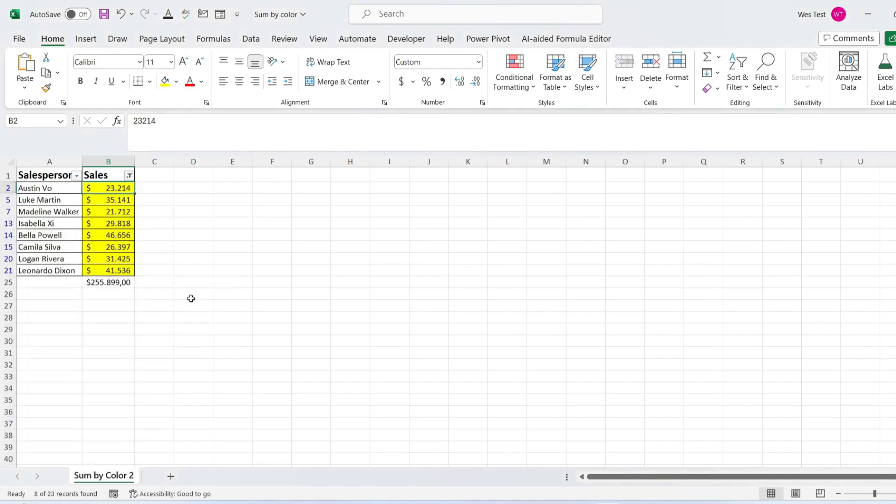
mouse_move(129, 175)
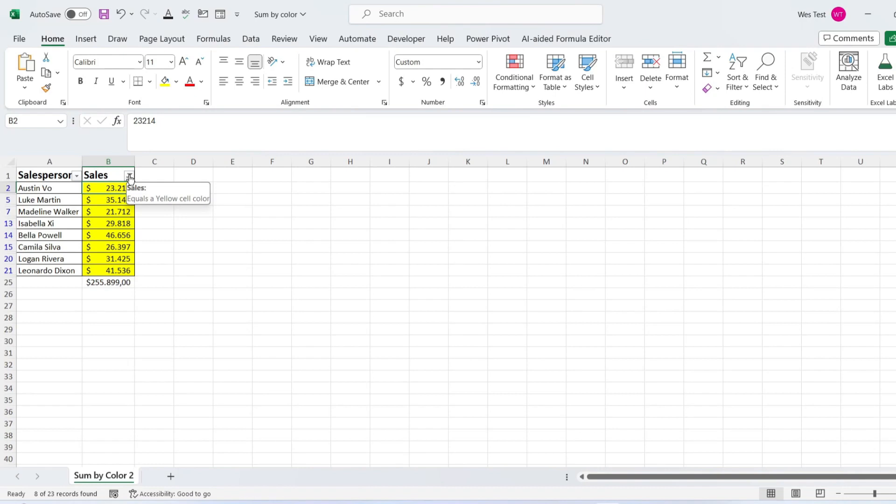
Cycle the Sales colour filter through green ($226.937,00), blue ($183.620,00) and back to yellow
left_click(129, 175)
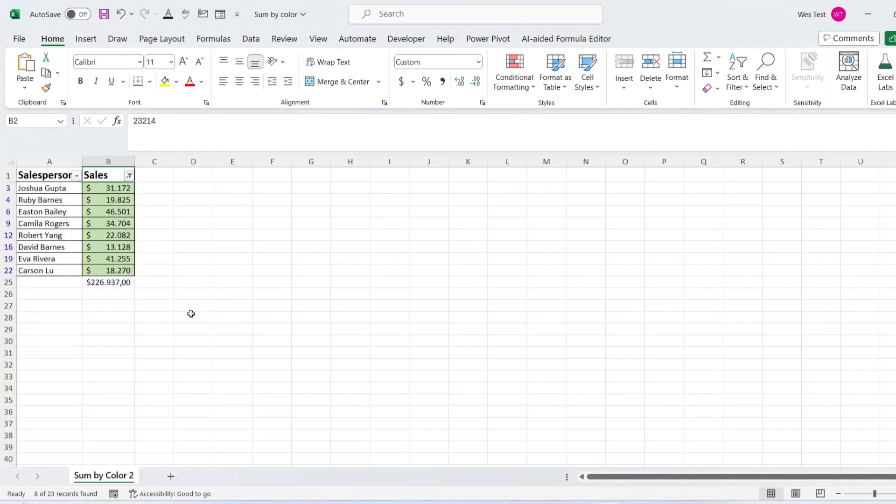
left_click(129, 174)
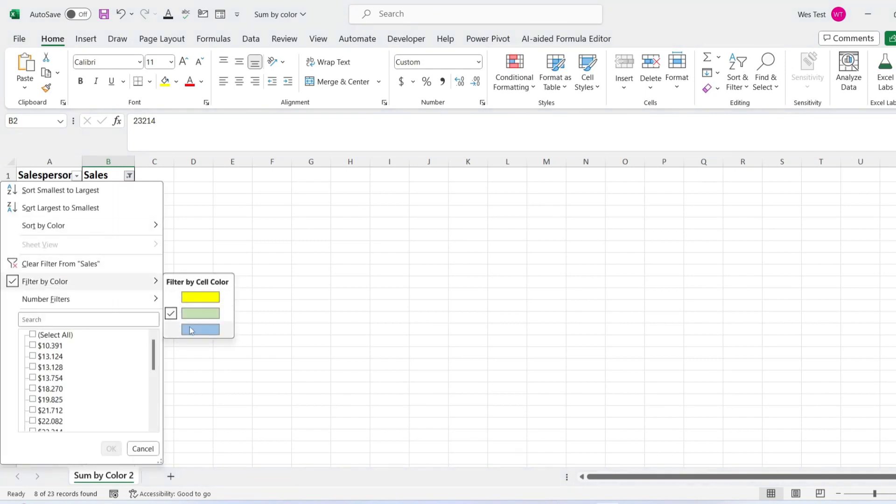
left_click(200, 314)
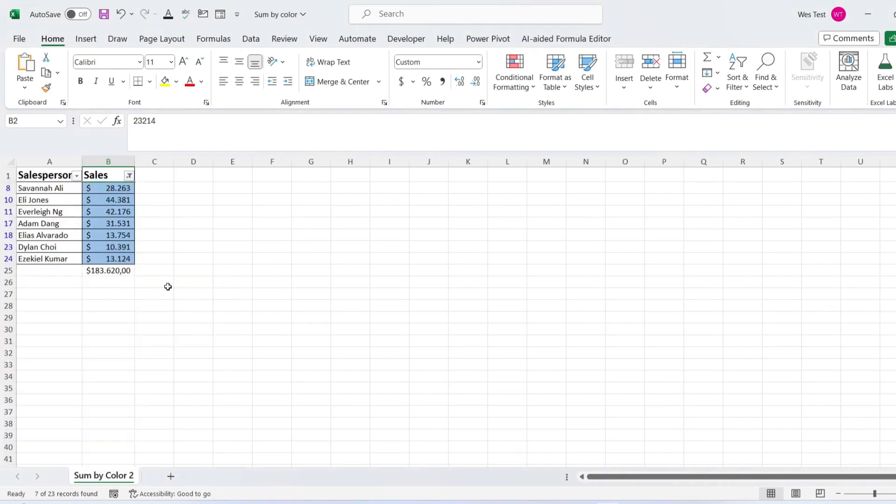
left_click(129, 175)
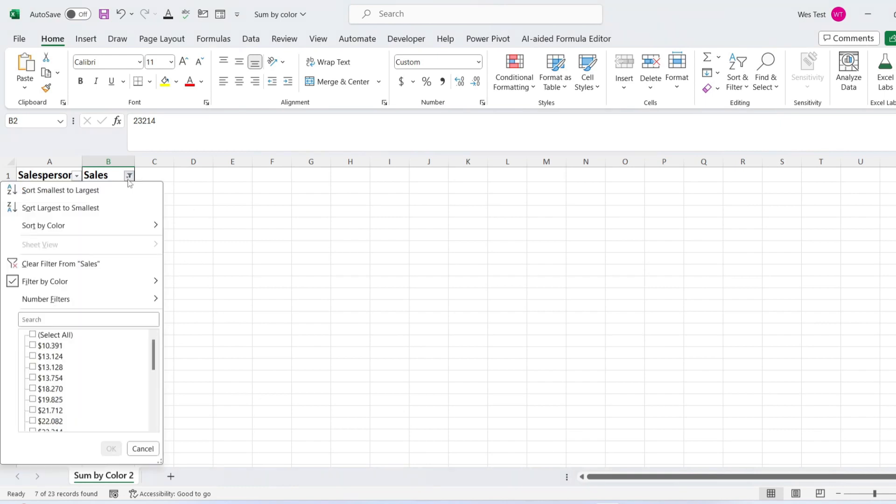
left_click(111, 448)
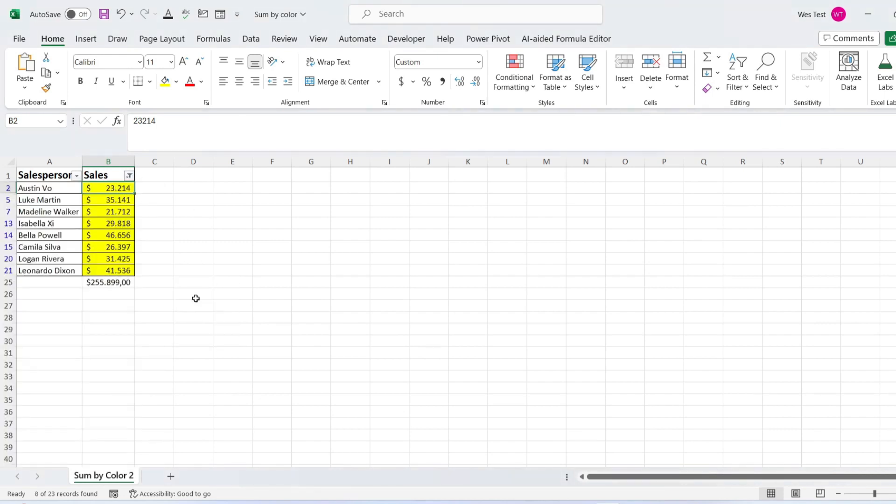
mouse_move(320, 197)
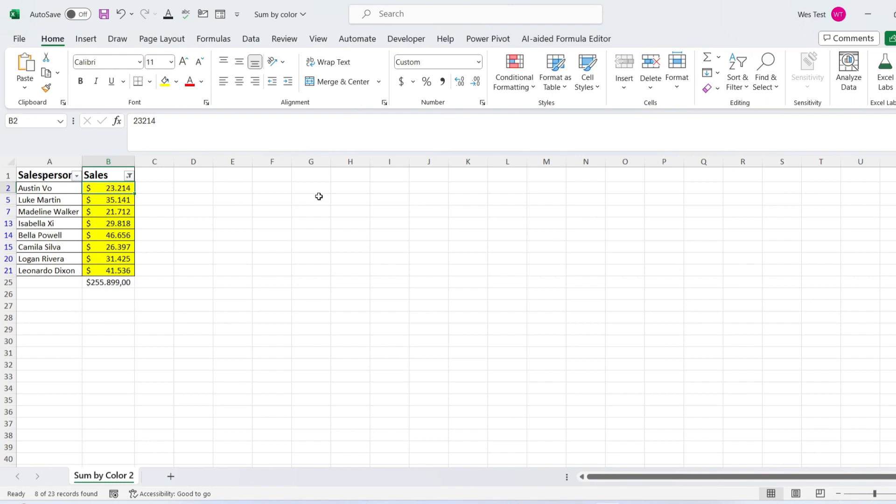
mouse_move(130, 180)
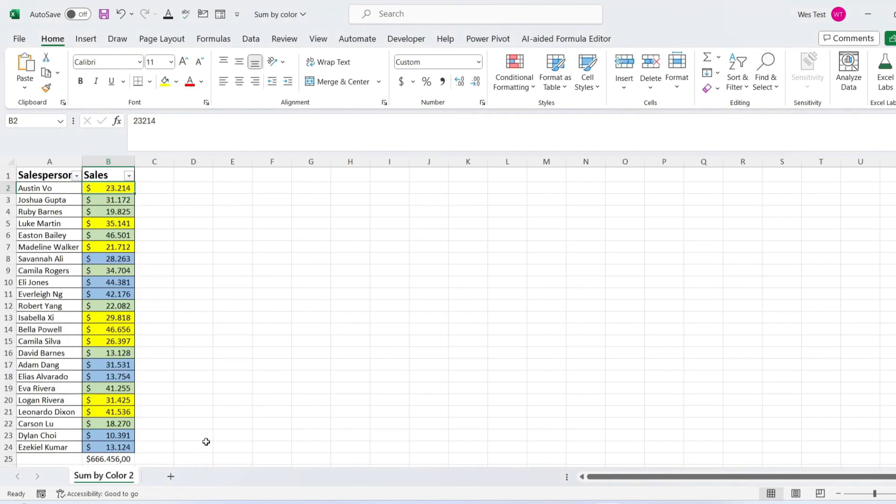
mouse_move(293, 391)
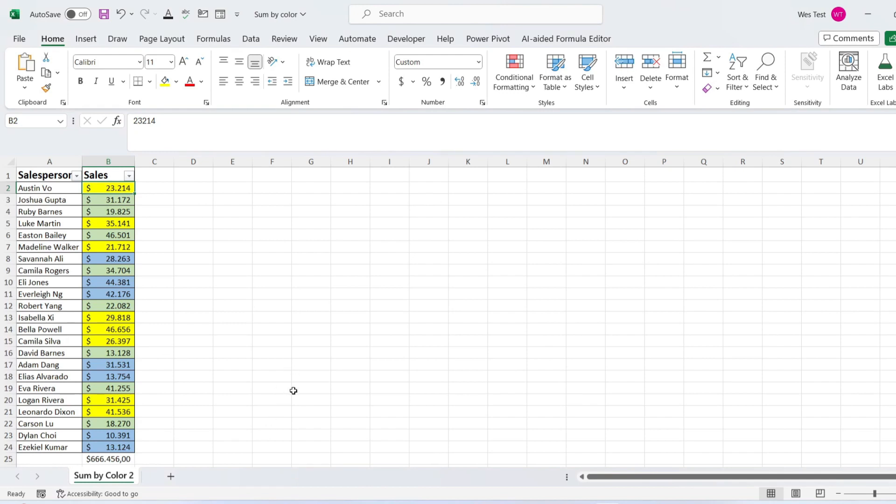
left_click(271, 399)
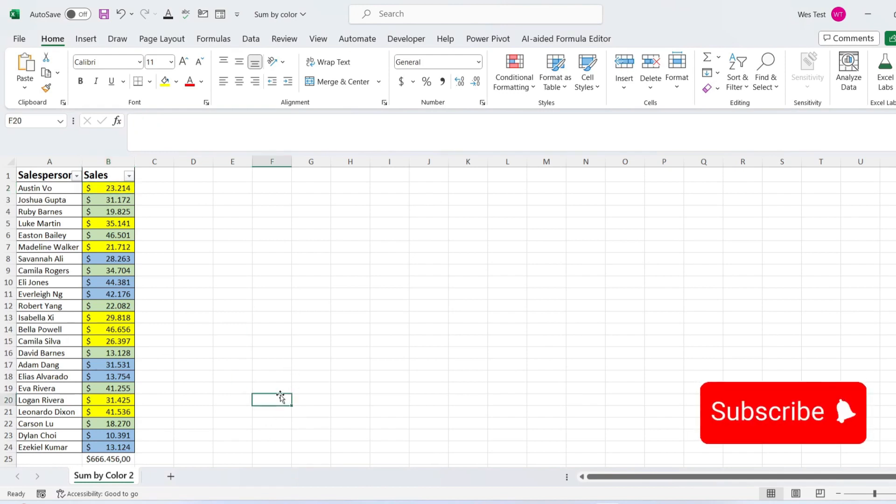